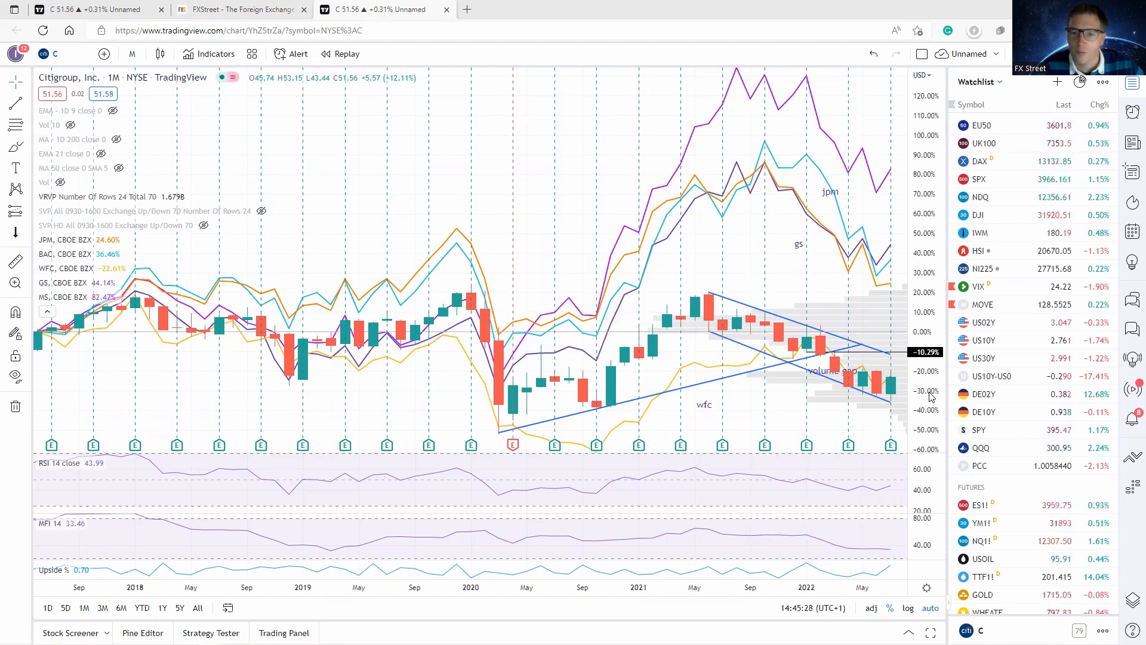
pyautogui.moveTo(824, 210)
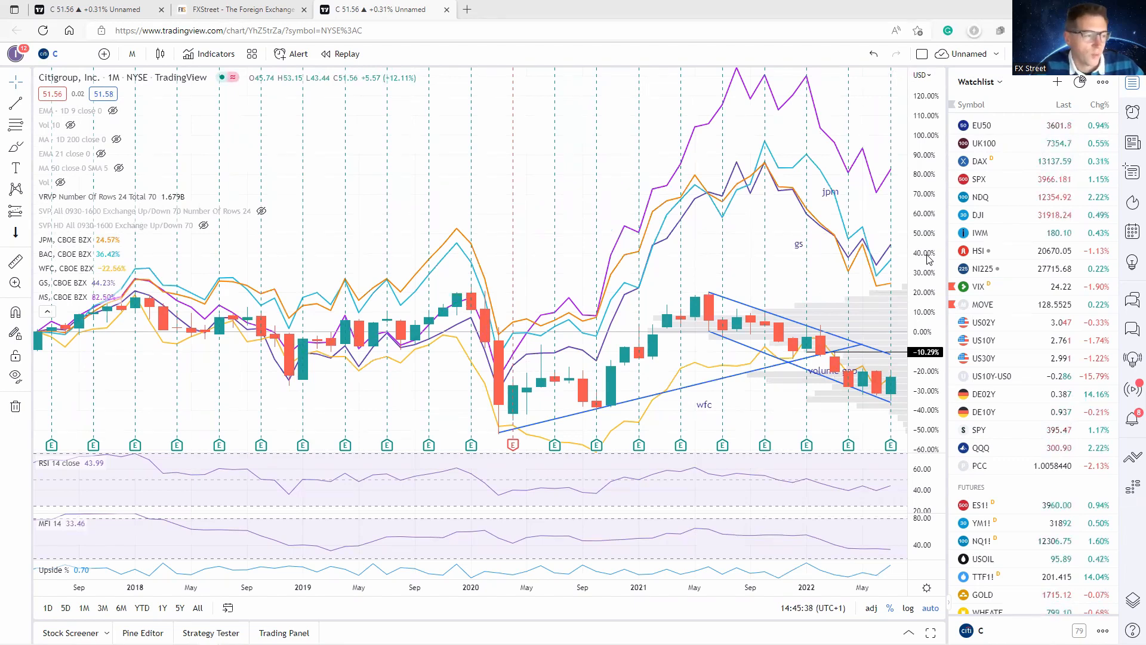
pyautogui.moveTo(738, 400)
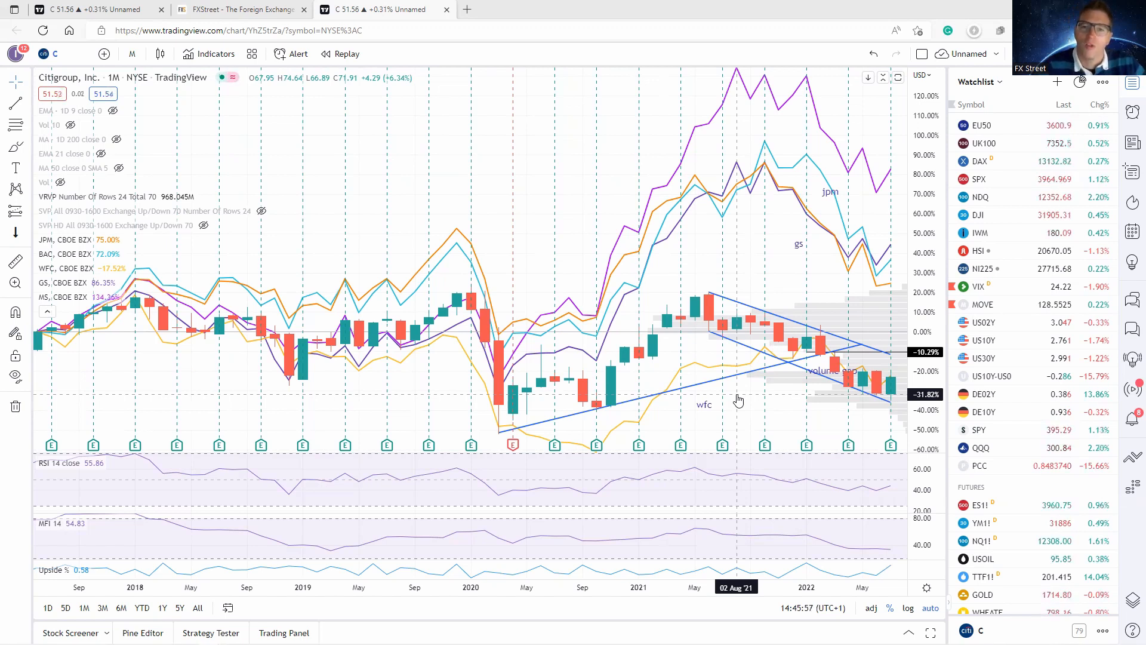
pyautogui.moveTo(725, 395)
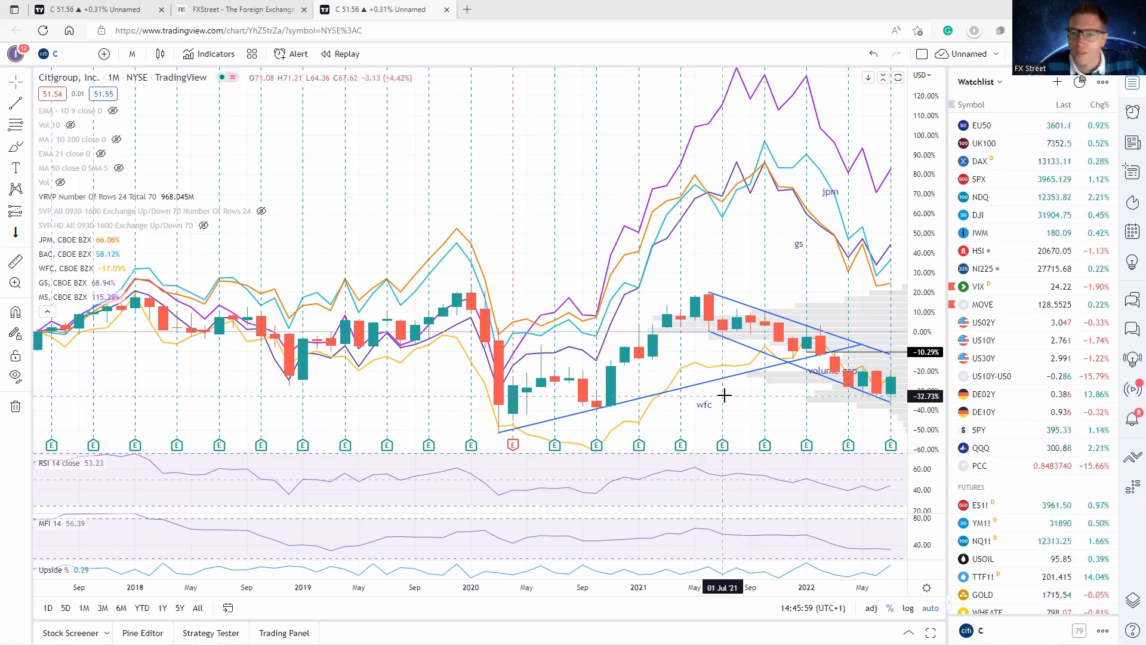